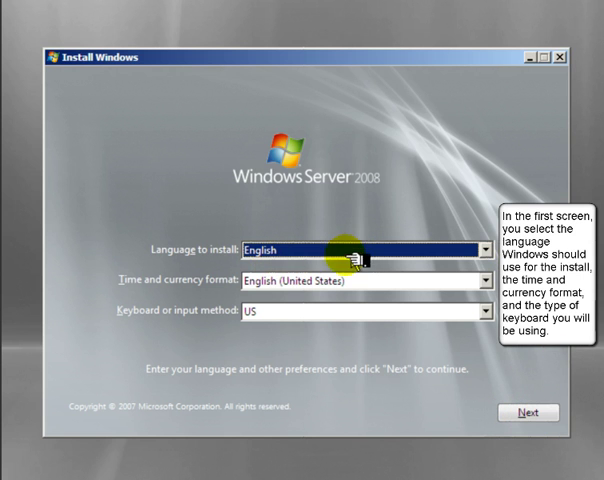
mouse_move(290, 320)
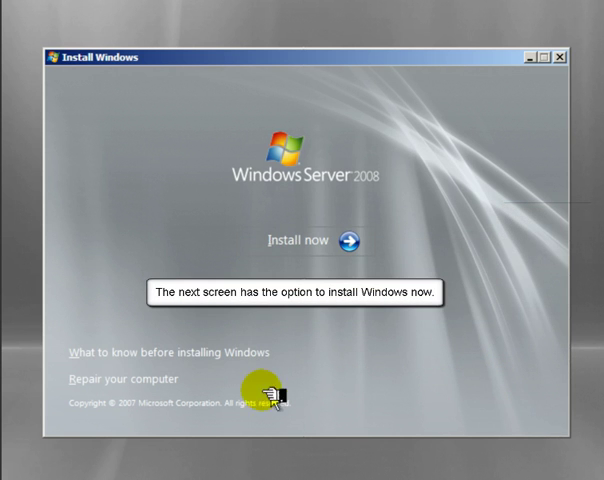
mouse_move(202, 352)
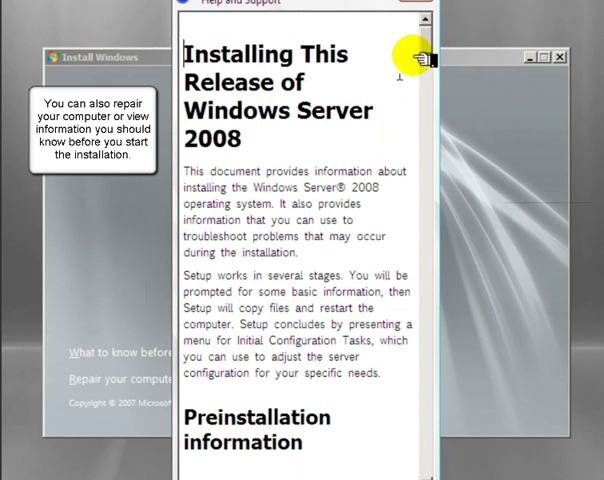
- Scroll the installation guide past system requirements and x64 driver notes to Before you start Setup
scroll("down", 3)
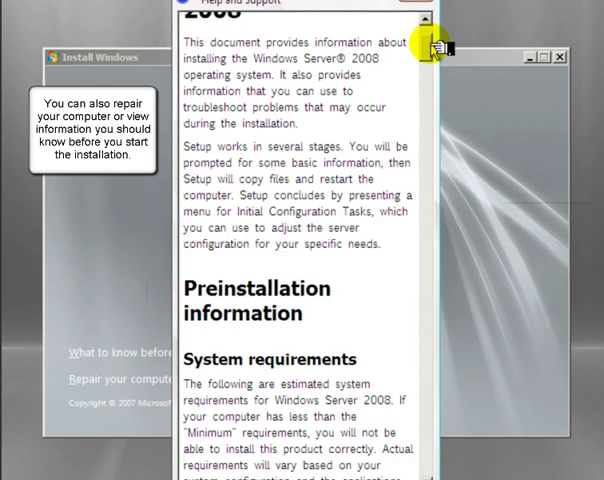
scroll("down", 3)
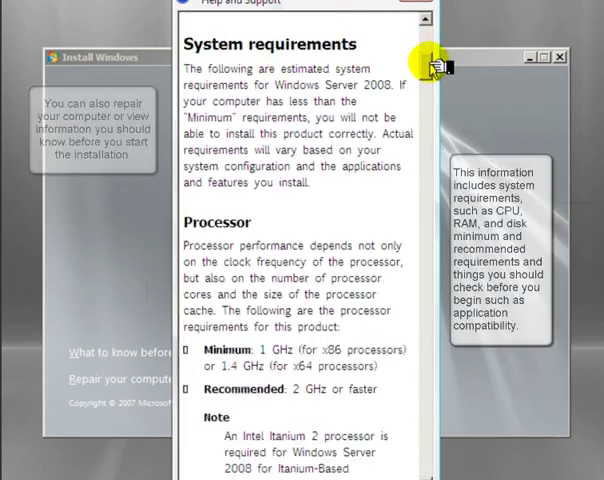
scroll("down", 3)
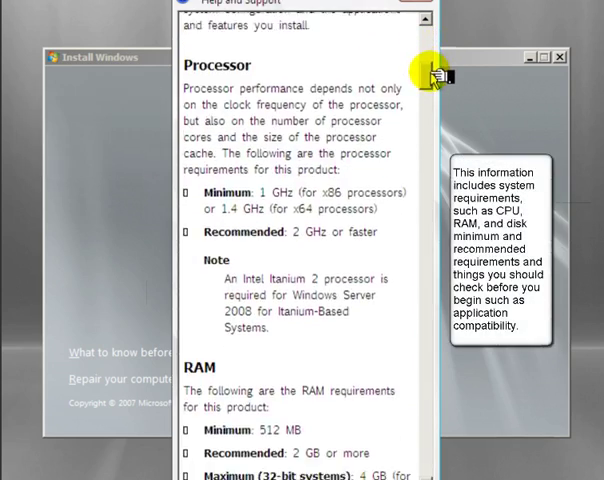
scroll("down", 3)
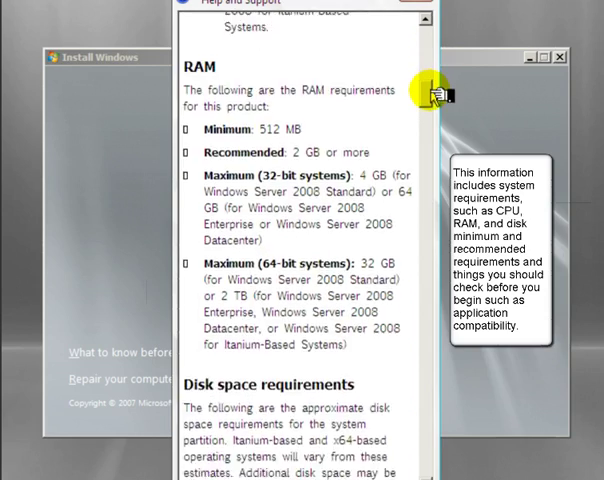
scroll("down", 3)
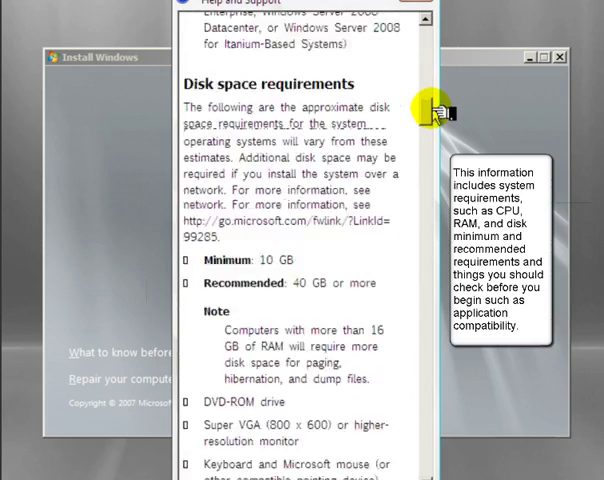
scroll("down", 3)
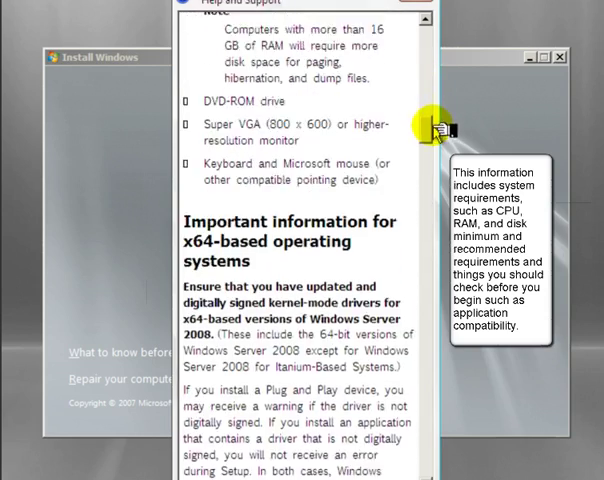
scroll("down", 3)
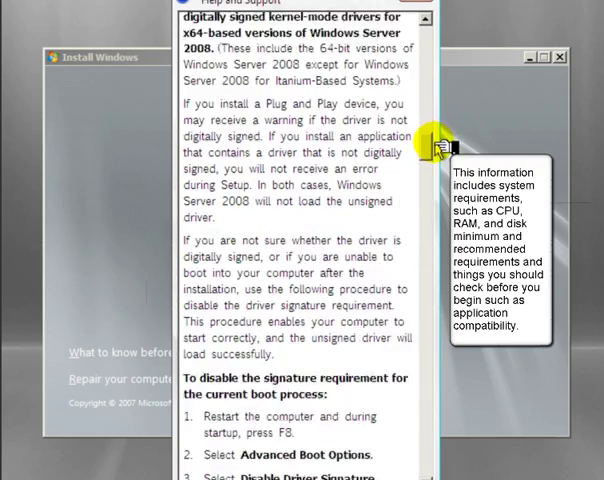
scroll("down", 3)
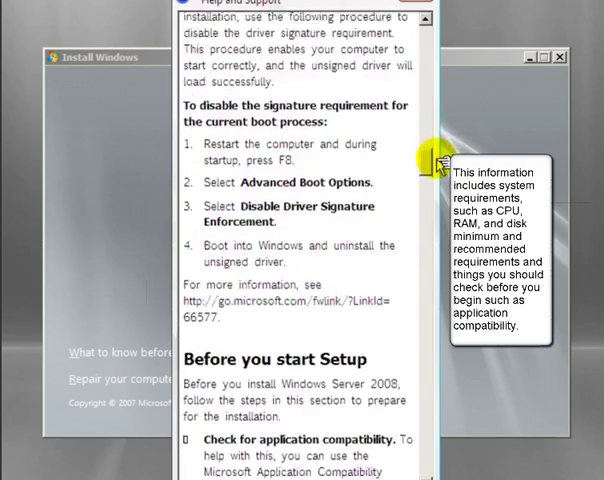
scroll("down", 3)
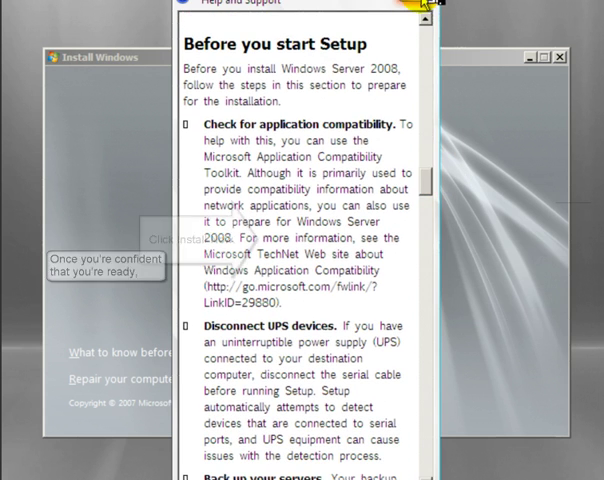
- Close Help, start Setup, and continue with Windows Server 2008 Standard (Full Installation)
left_click(421, 7)
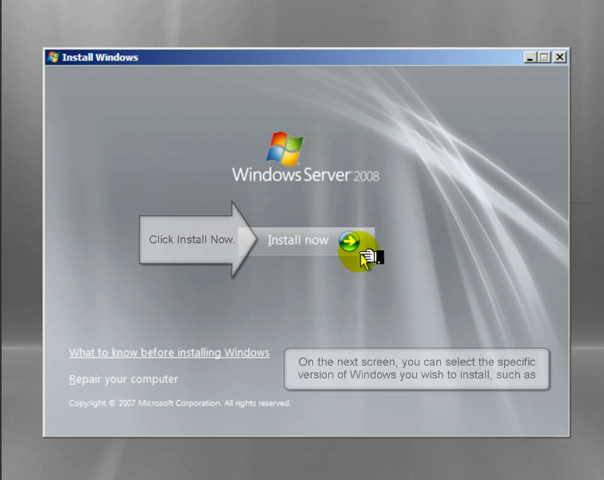
left_click(310, 241)
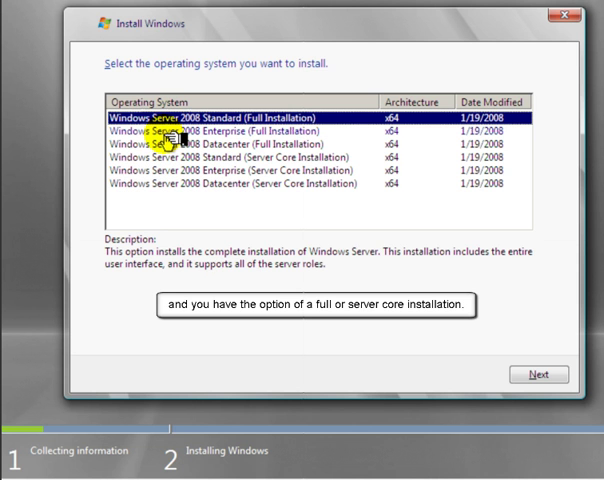
mouse_move(263, 157)
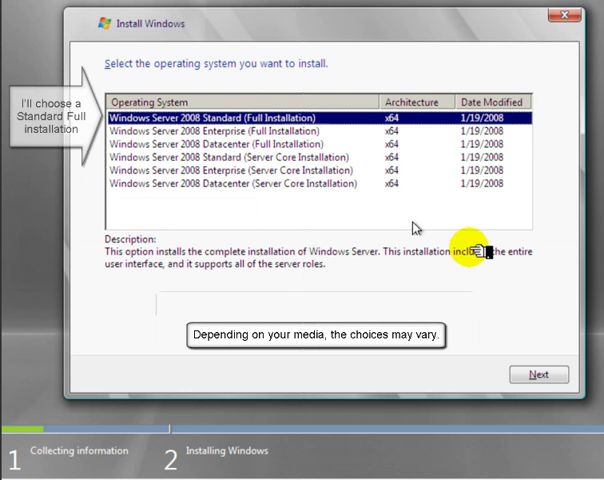
left_click(538, 374)
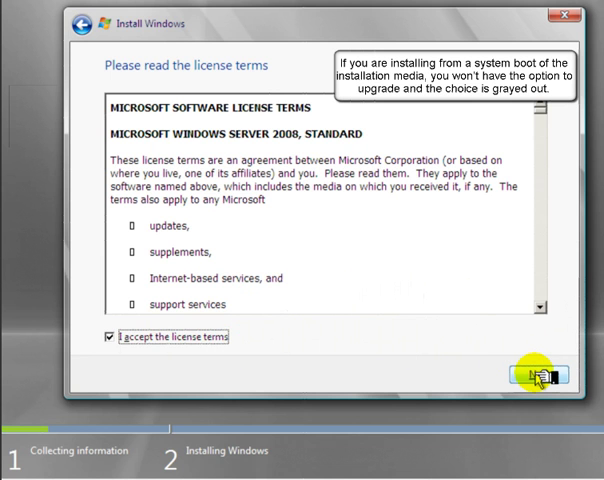
- Continue past the license terms and pick the Custom (advanced) clean installation
left_click(539, 377)
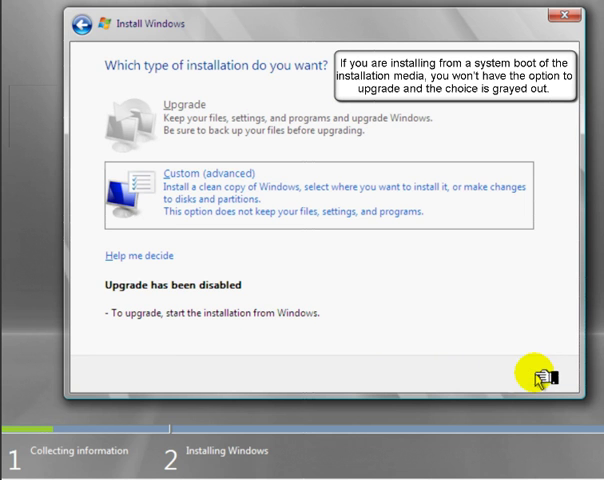
mouse_move(265, 245)
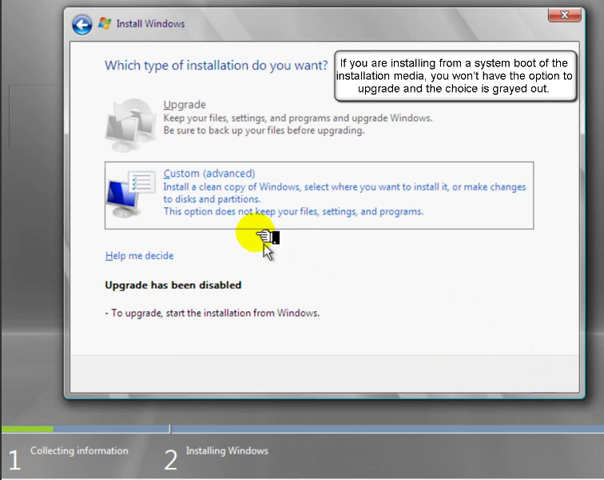
mouse_move(198, 120)
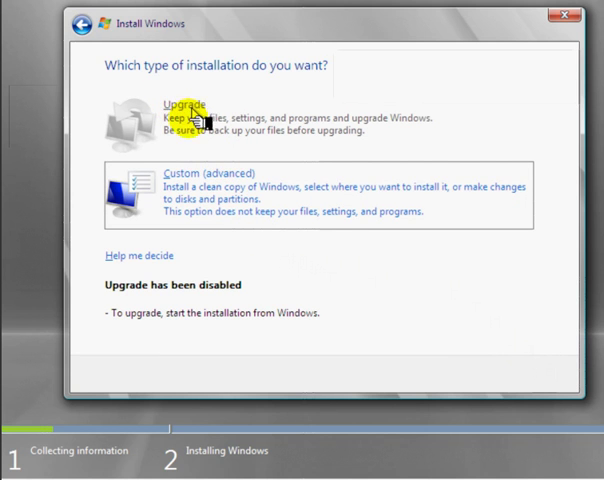
mouse_move(178, 190)
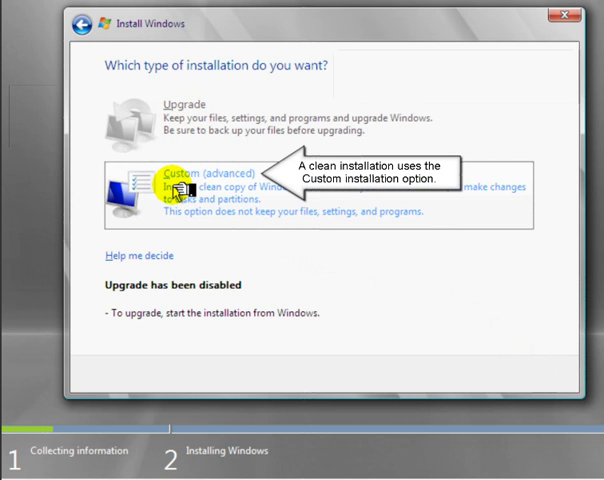
mouse_move(268, 300)
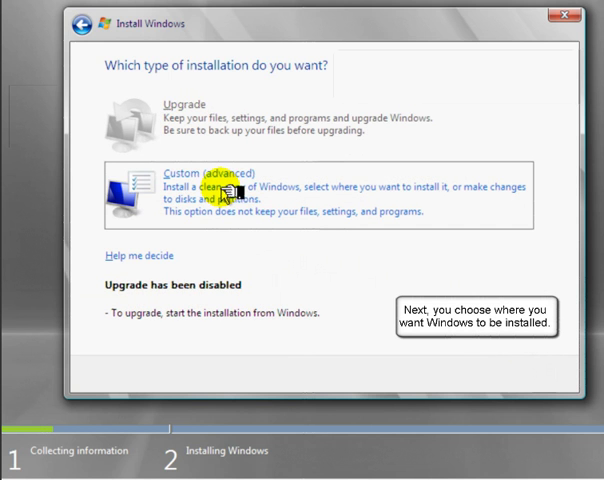
left_click(230, 190)
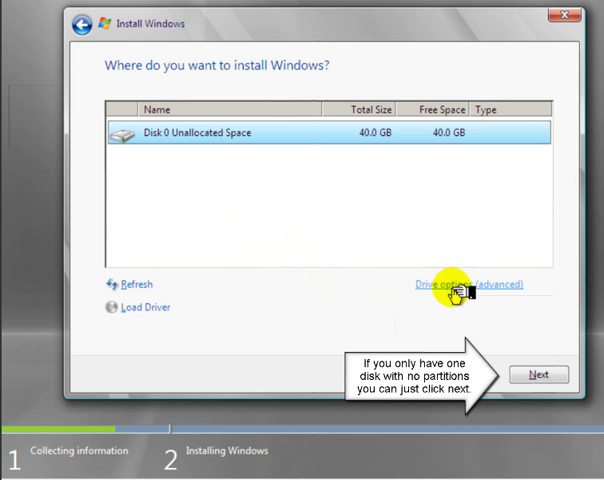
mouse_move(462, 285)
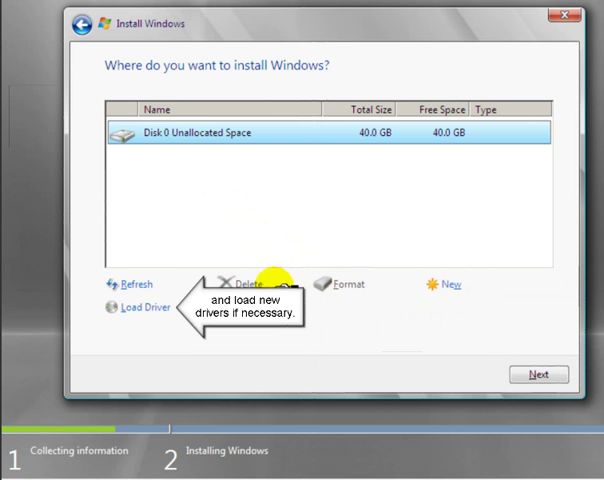
mouse_move(305, 335)
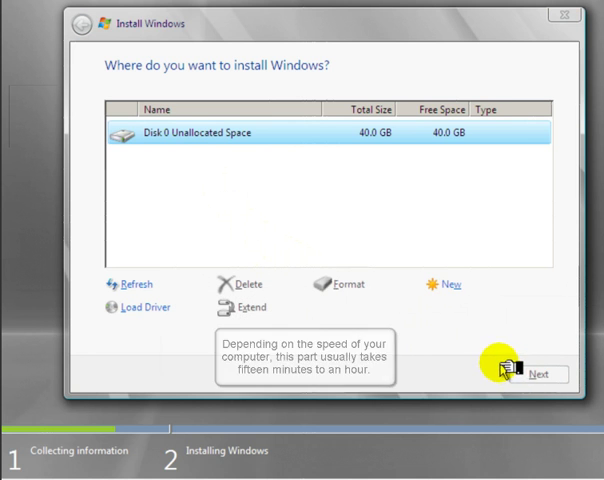
- Install onto Disk 0's unallocated space, then set the new Administrator password at first logon
left_click(542, 373)
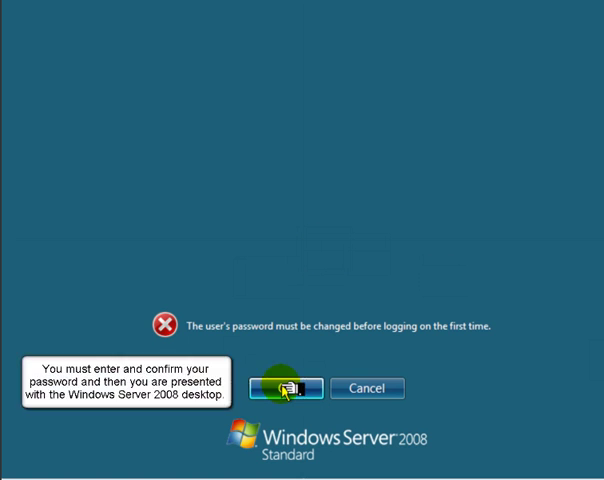
left_click(285, 388)
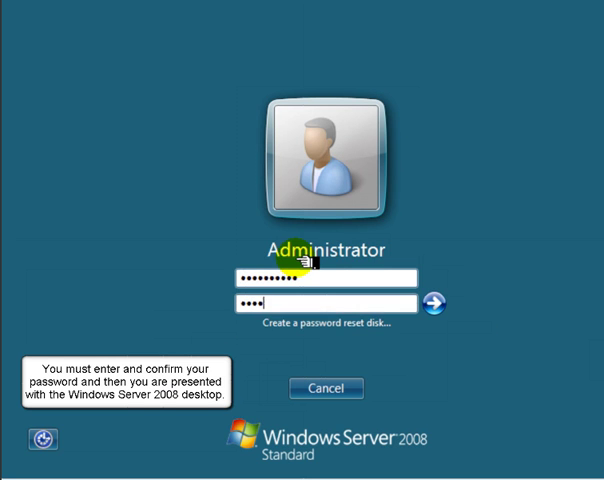
left_click(430, 302)
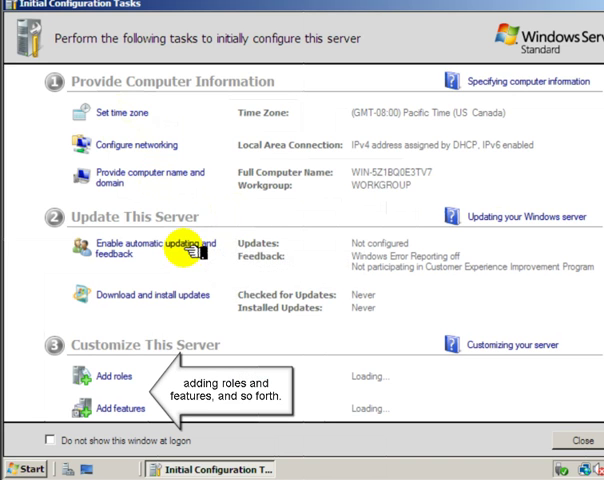
mouse_move(185, 302)
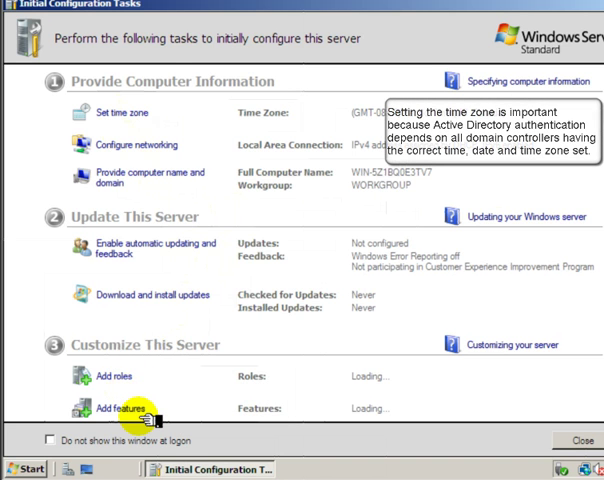
mouse_move(120, 115)
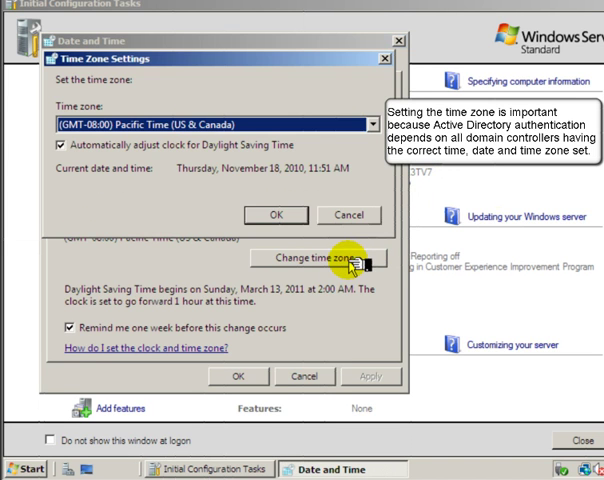
- Choose (GMT-07:00) Arizona from the Time zone list
left_click(364, 124)
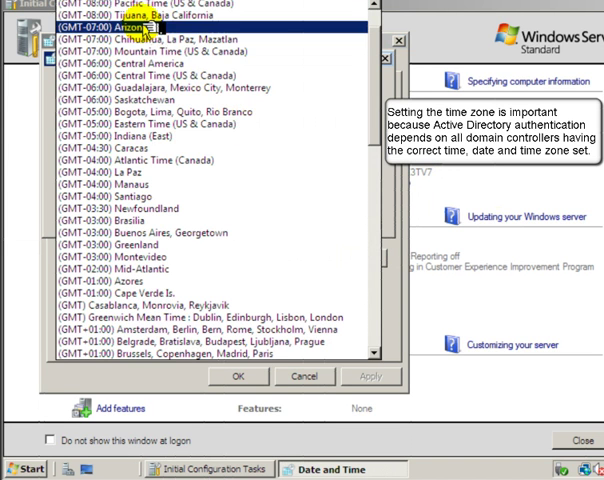
left_click(248, 375)
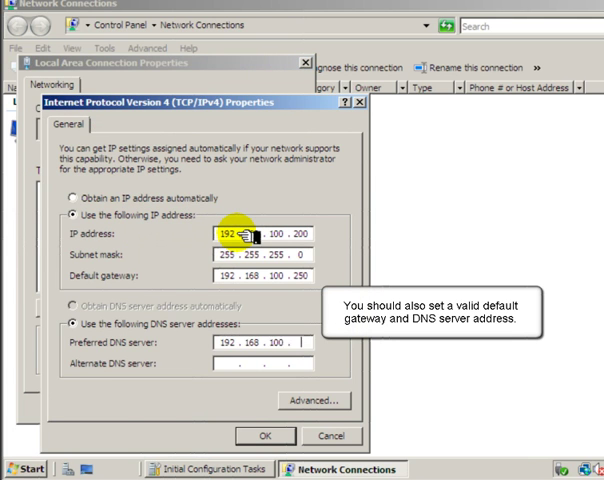
- Save static IPv4 192.168.100.200, mask 255.255.255.0, gateway 192.168.100.250, and close Network Connections
left_click(266, 435)
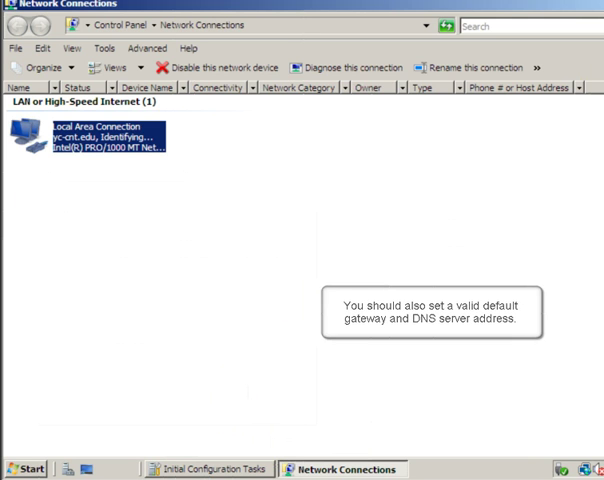
left_click(207, 468)
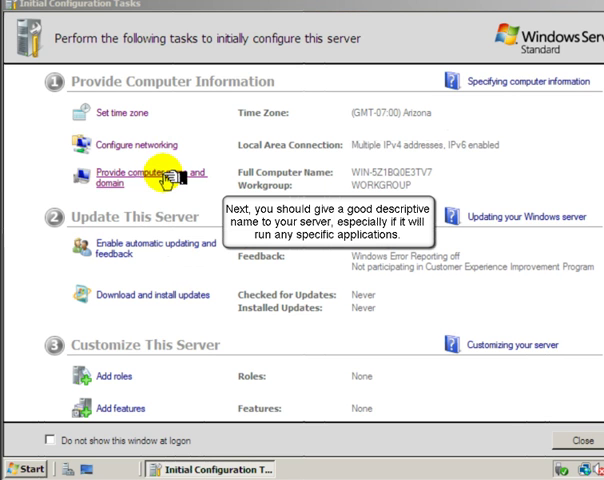
- Change the computer name to Server1 and choose Restart Later
left_click(130, 170)
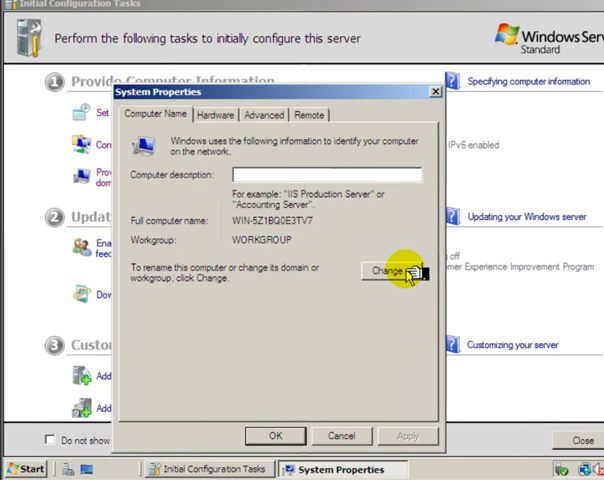
left_click(394, 273)
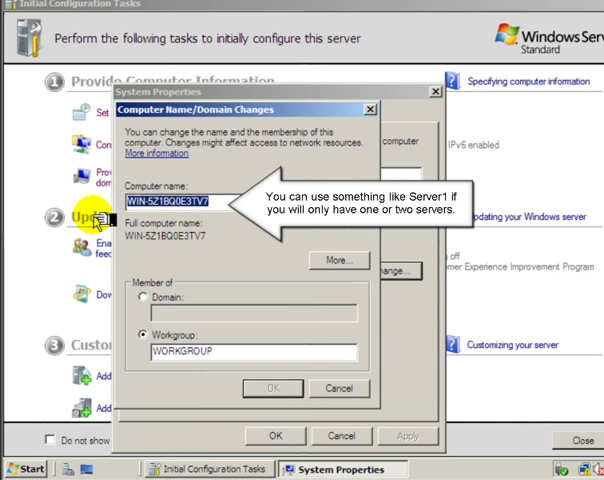
type("Server1")
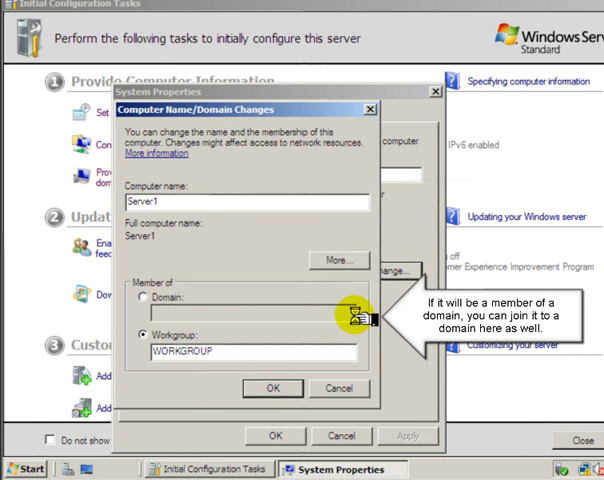
left_click(272, 388)
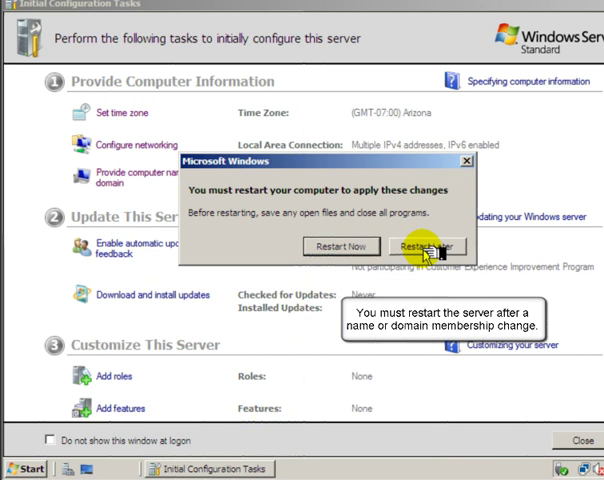
left_click(416, 246)
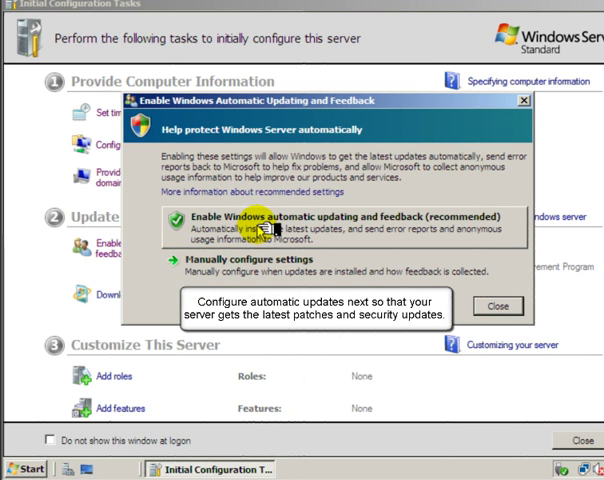
mouse_move(268, 265)
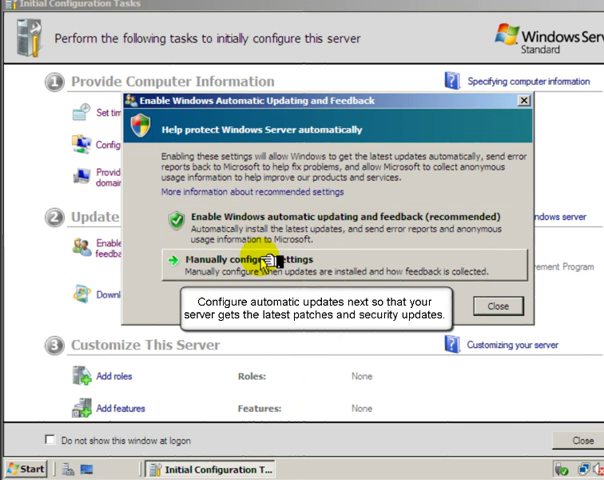
- Choose Manually configure settings for automatic updating and feedback
left_click(497, 306)
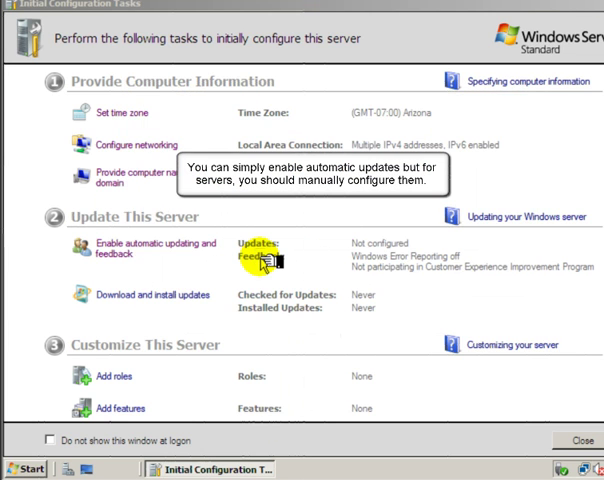
left_click(152, 249)
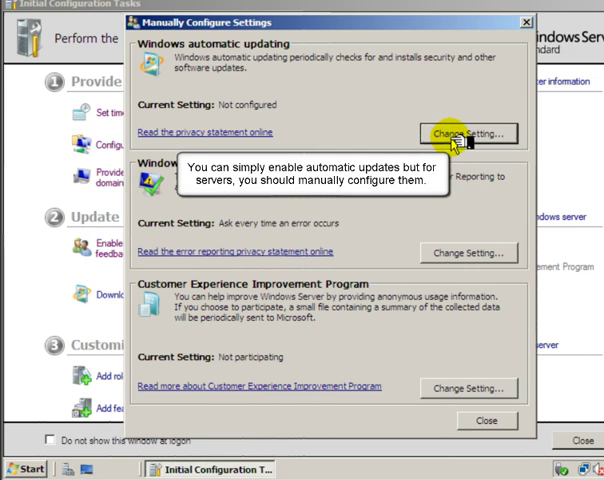
- Open the Change Setting page for Windows automatic updating
left_click(477, 131)
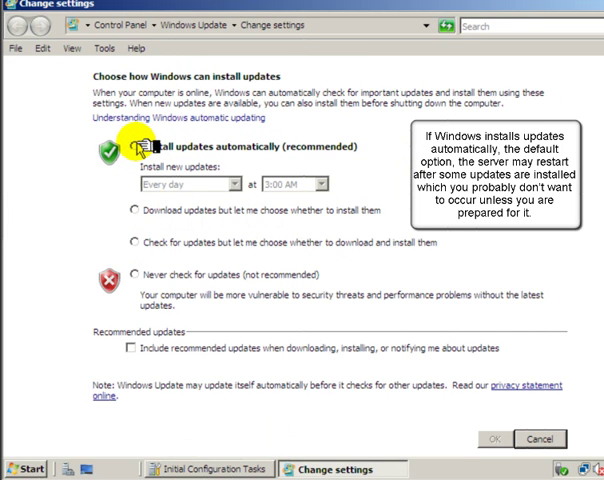
mouse_move(140, 242)
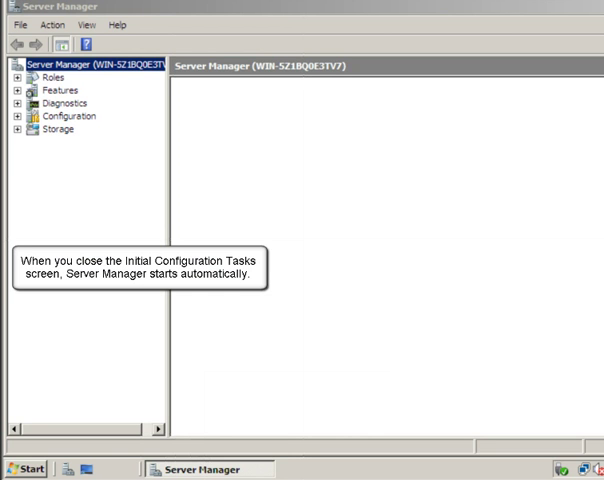
- Select the Server Manager root node and scroll through Server, Roles (0 of 17) and Features summaries
left_click(75, 66)
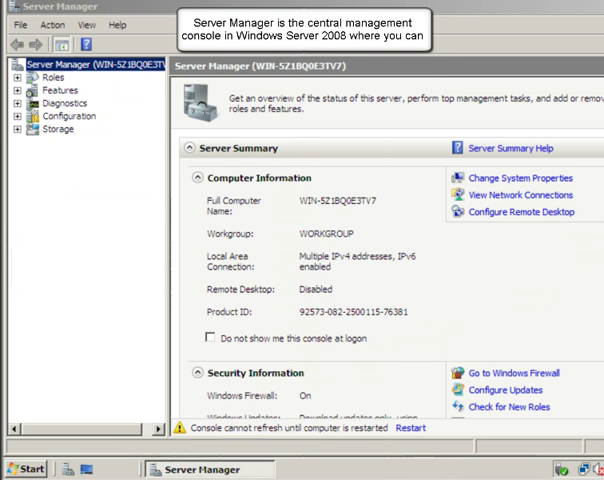
mouse_move(44, 77)
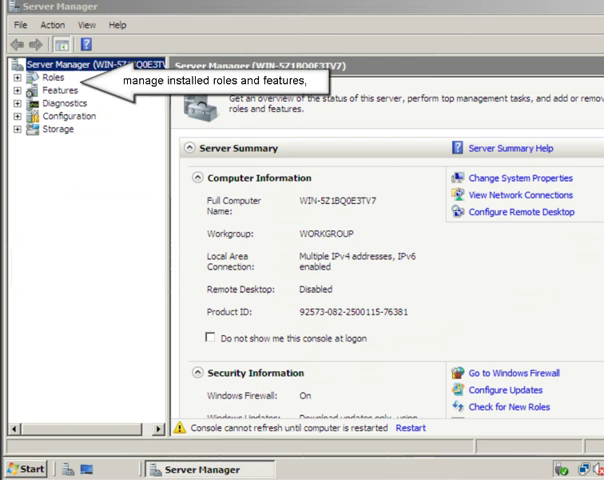
mouse_move(52, 104)
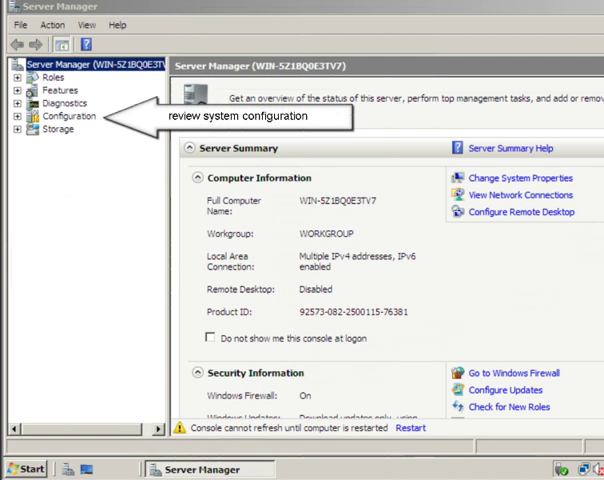
scroll("down", 3)
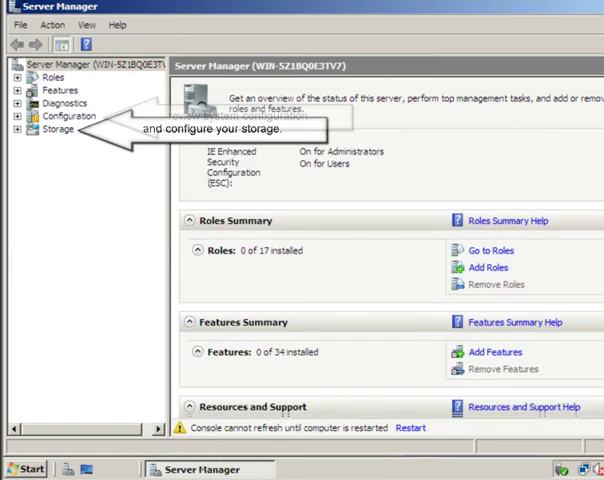
scroll("down", 3)
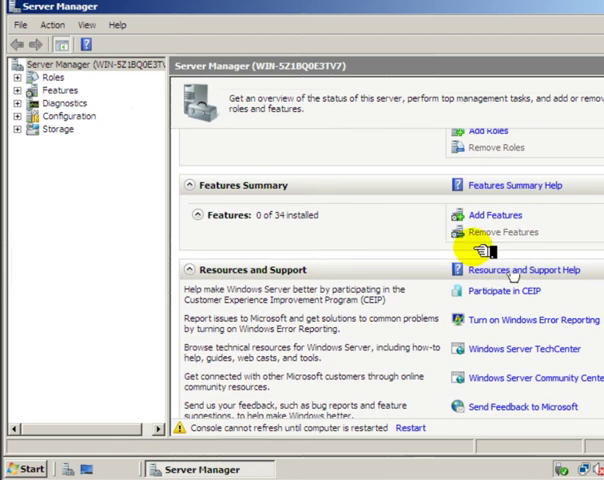